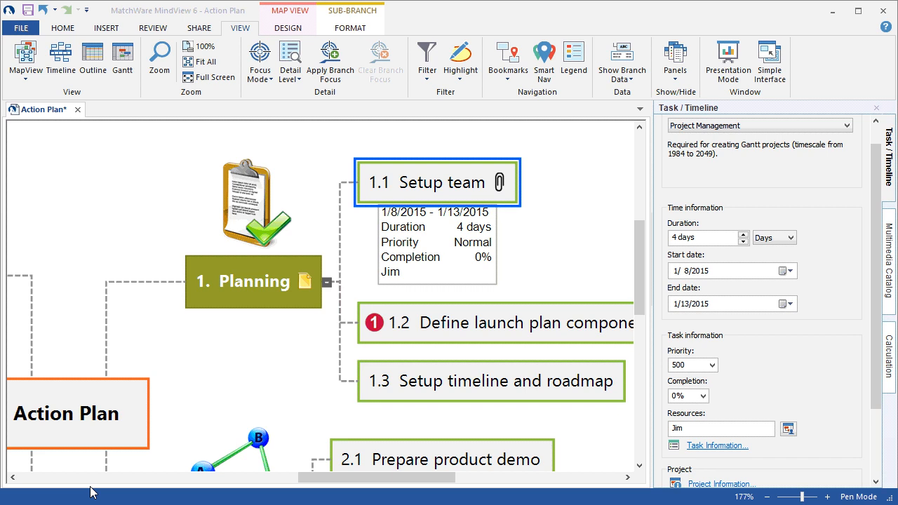
mouse_move(351, 404)
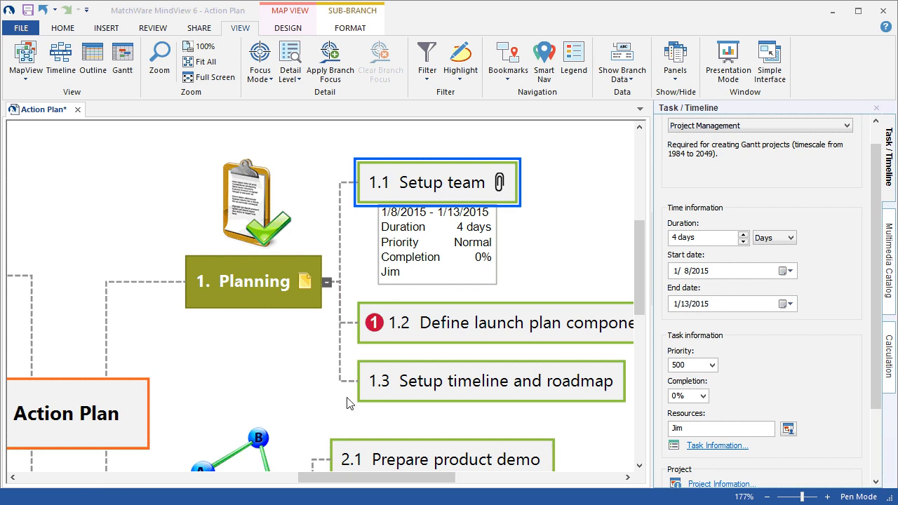
mouse_move(705, 260)
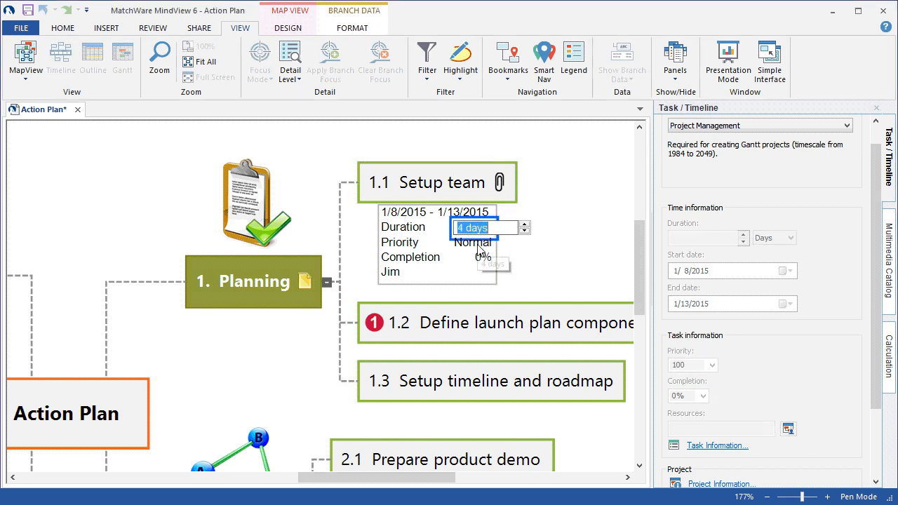
Keep the Setup team branch at 4 days, Normal priority and 0% completion inline
click(499, 243)
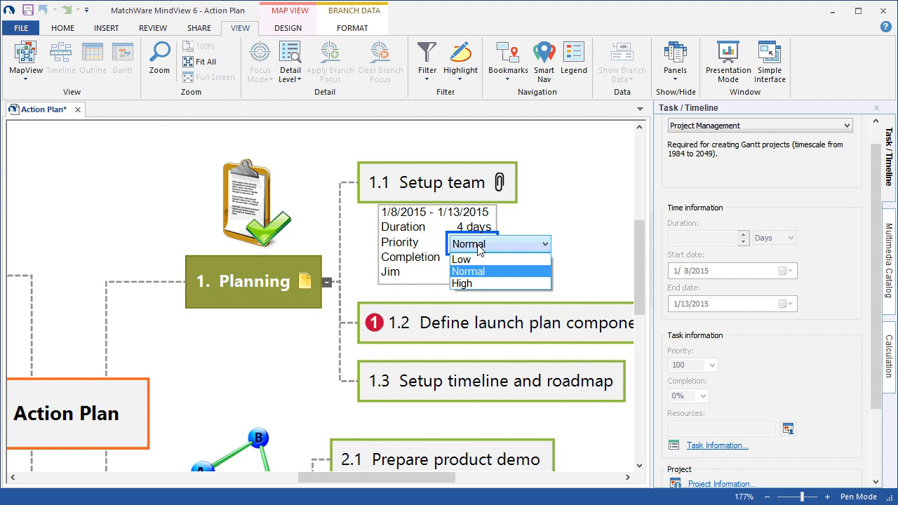
click(468, 271)
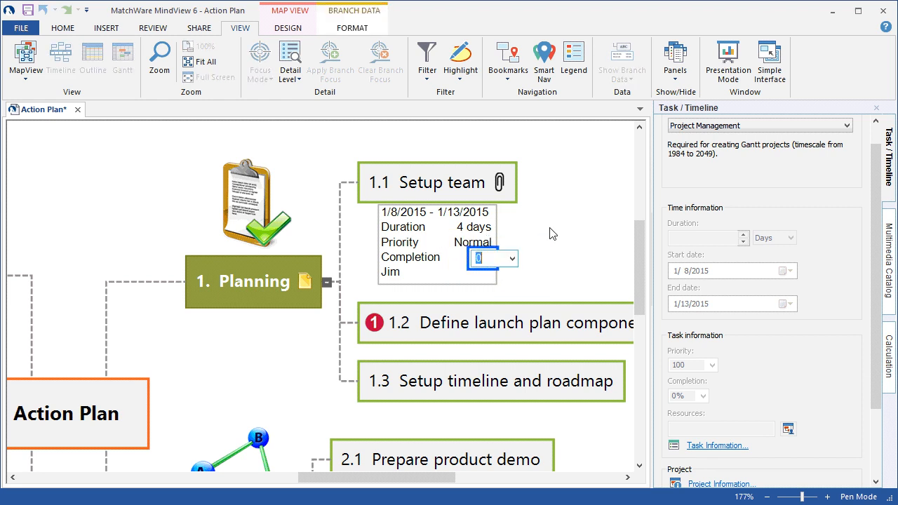
click(391, 272)
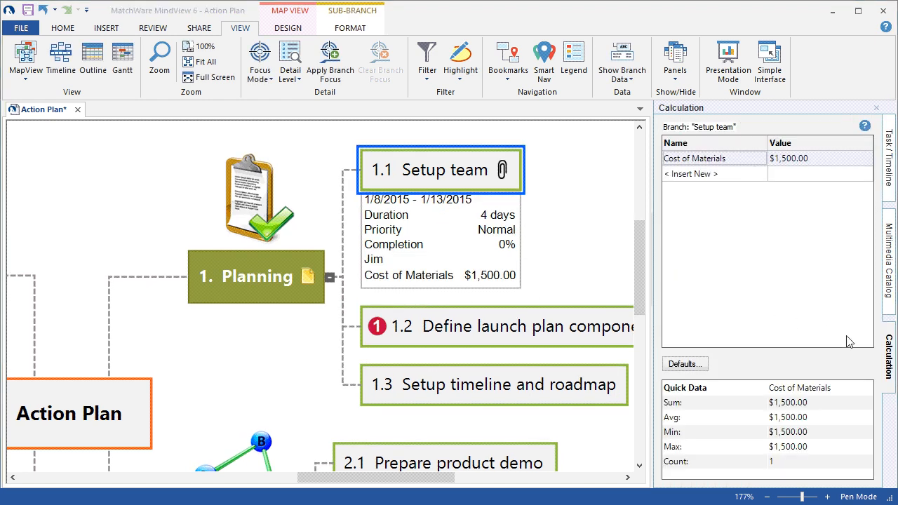
mouse_move(592, 275)
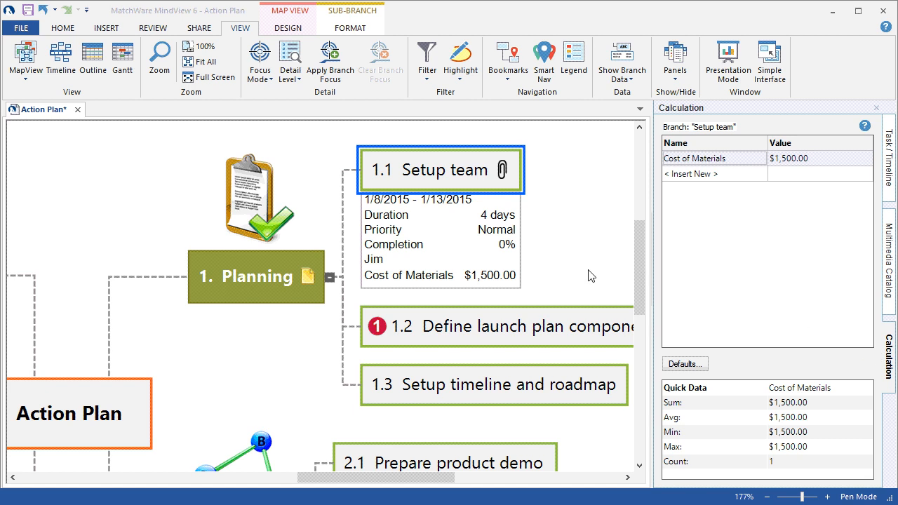
mouse_move(499, 280)
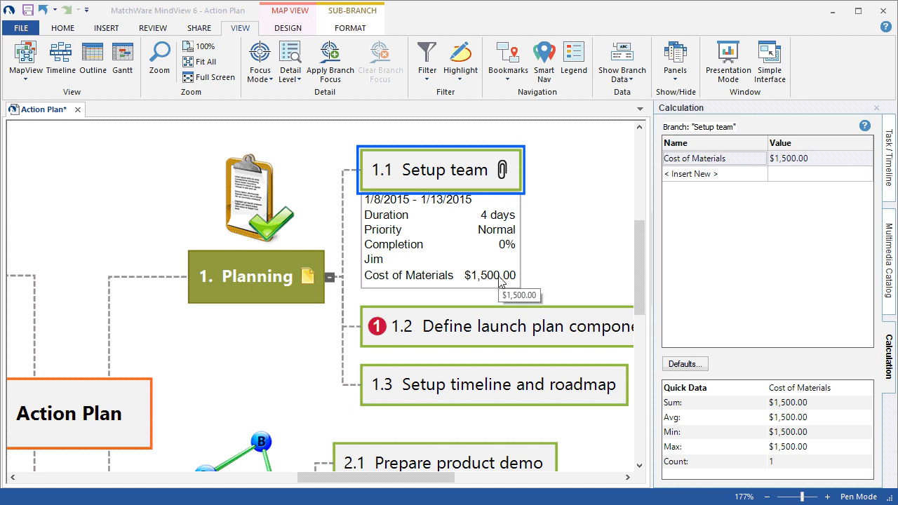